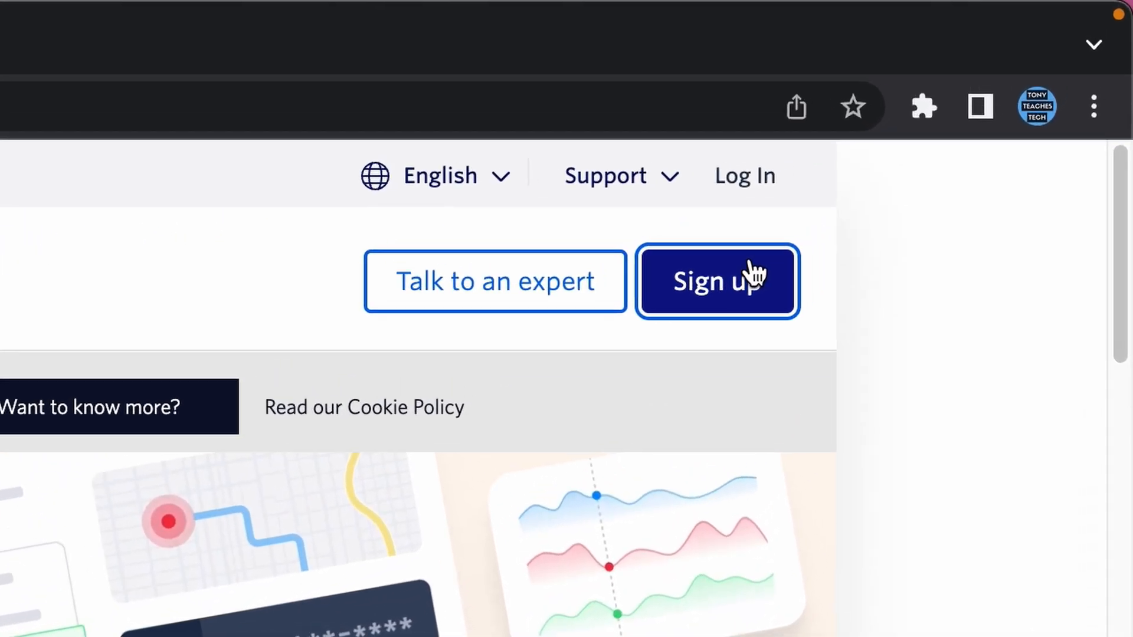
- Create the free trial account, verify the phone with the texted code, and answer onboarding with SMS, with code, Python
click(717, 281)
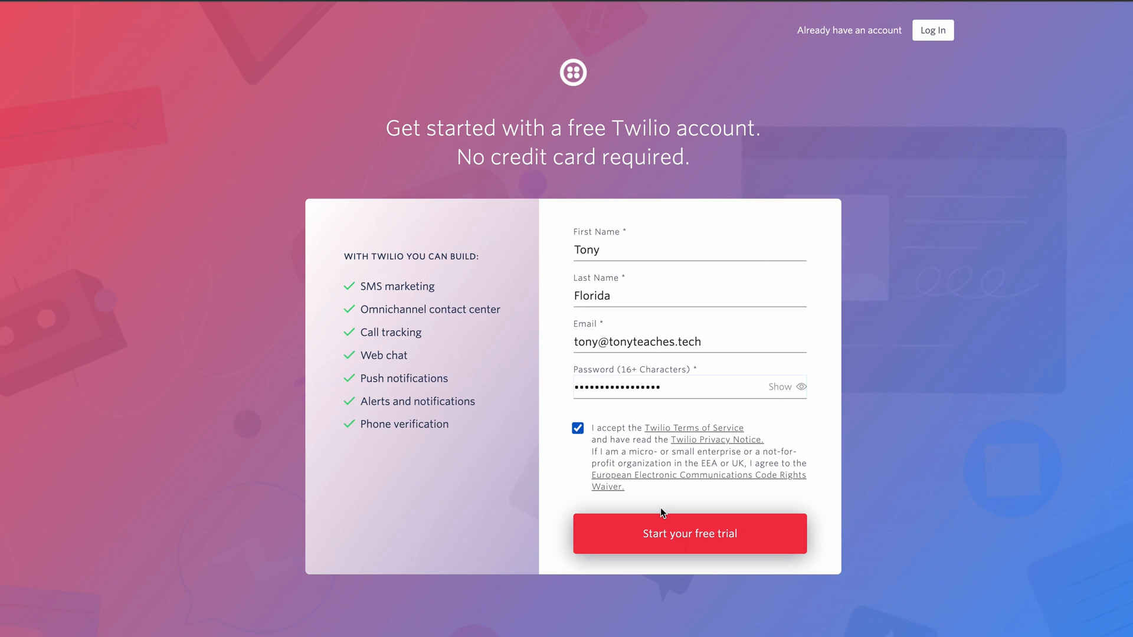
click(687, 533)
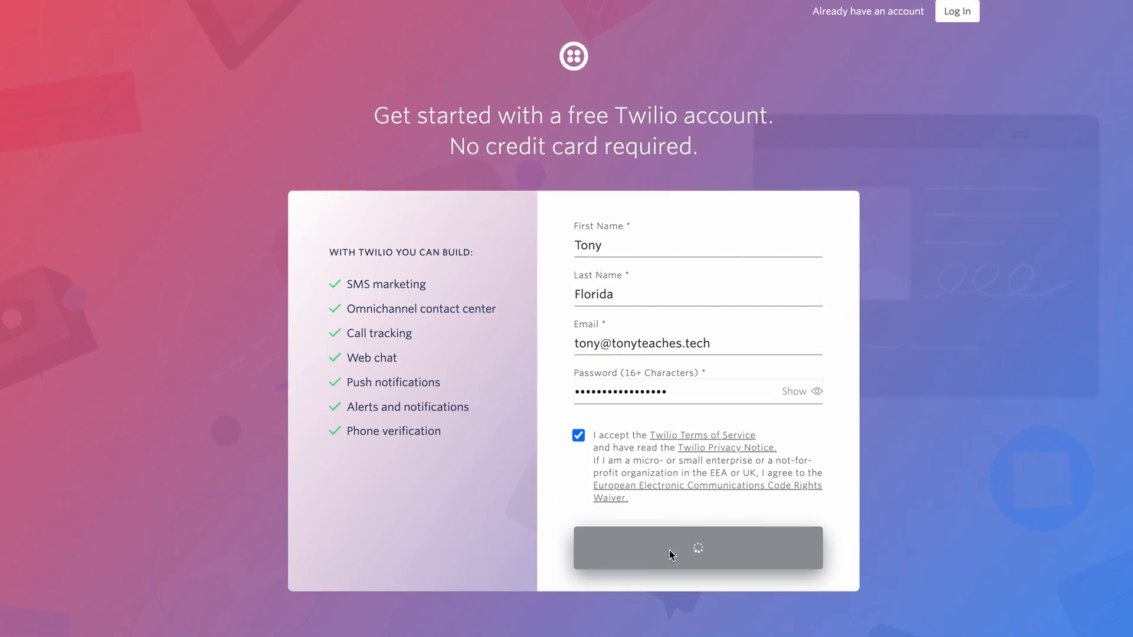
click(696, 548)
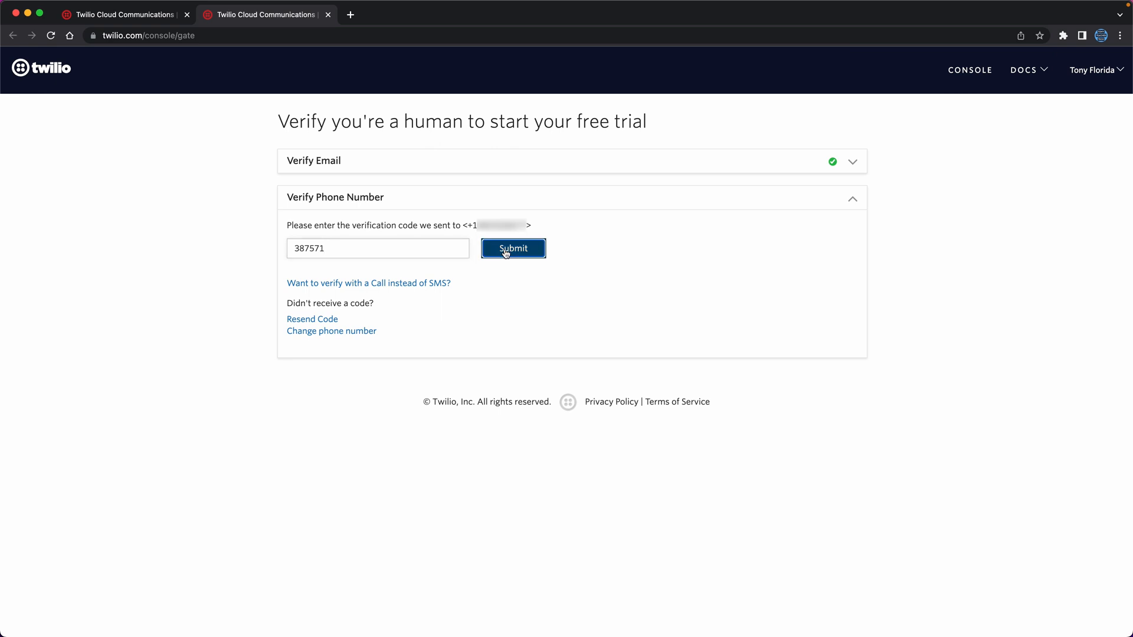
click(512, 248)
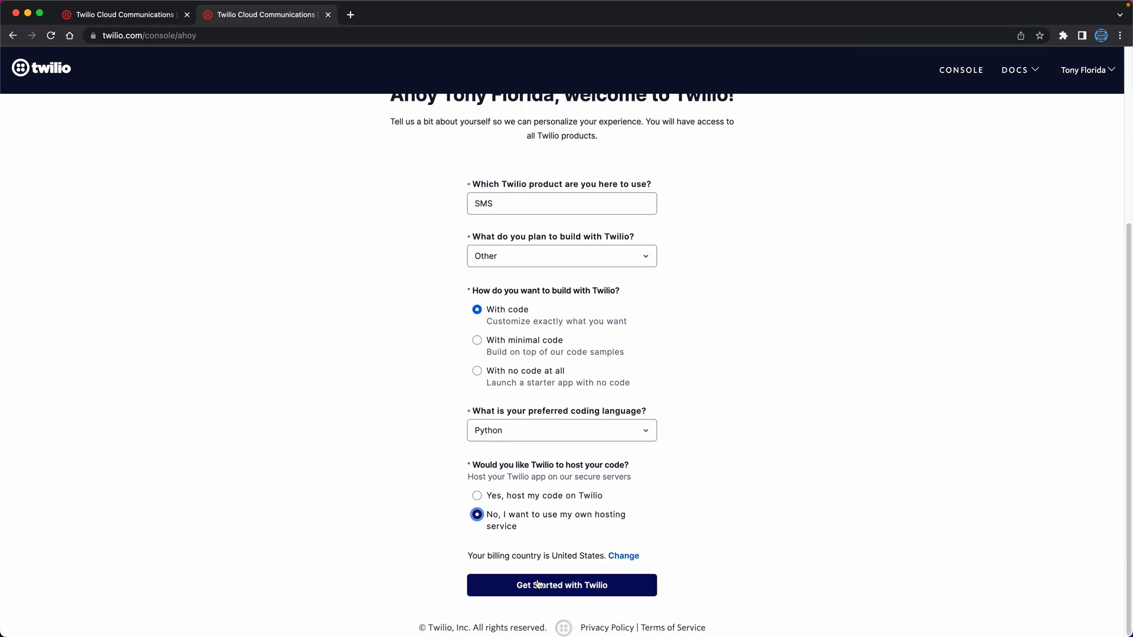
click(561, 585)
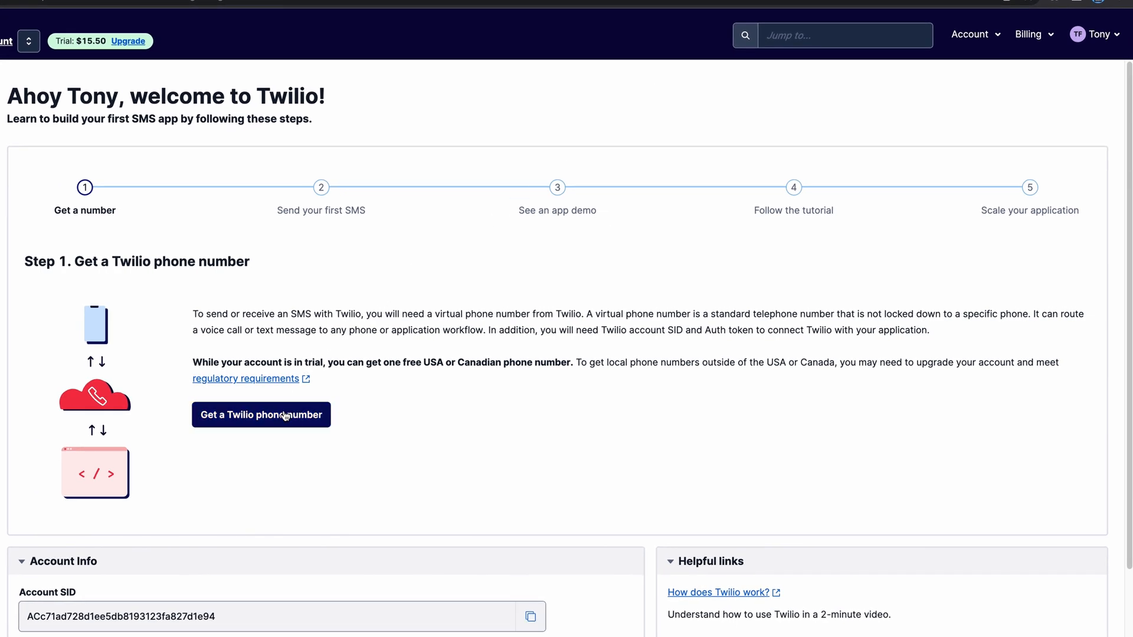
- Claim a trial phone number and show the Unix/macOS cURL command for sending the first SMS
click(261, 414)
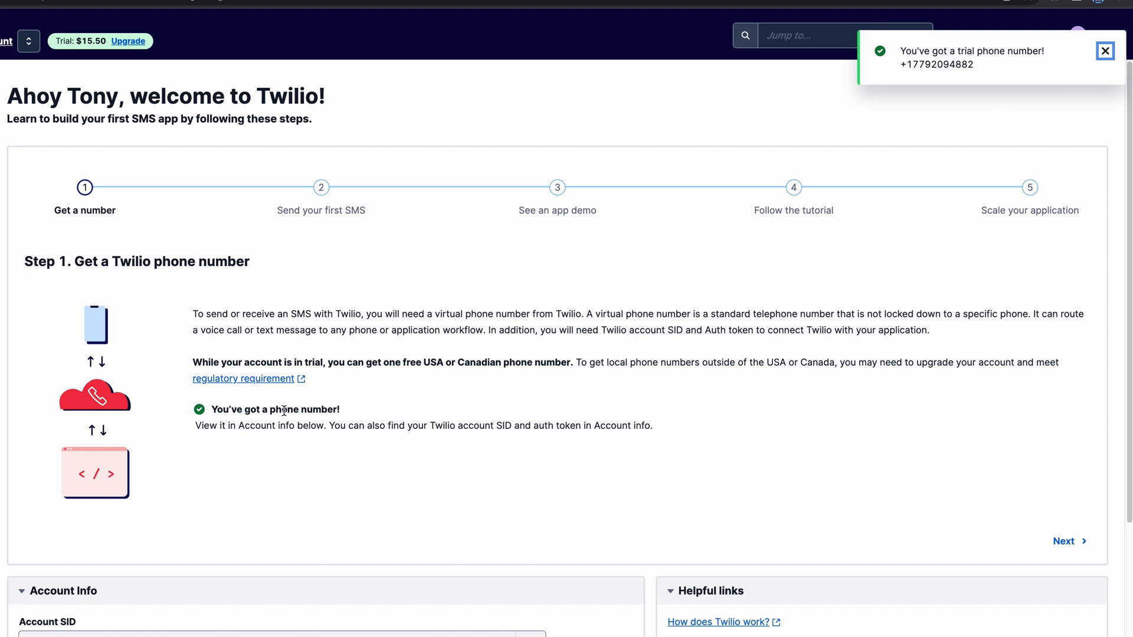
click(1104, 51)
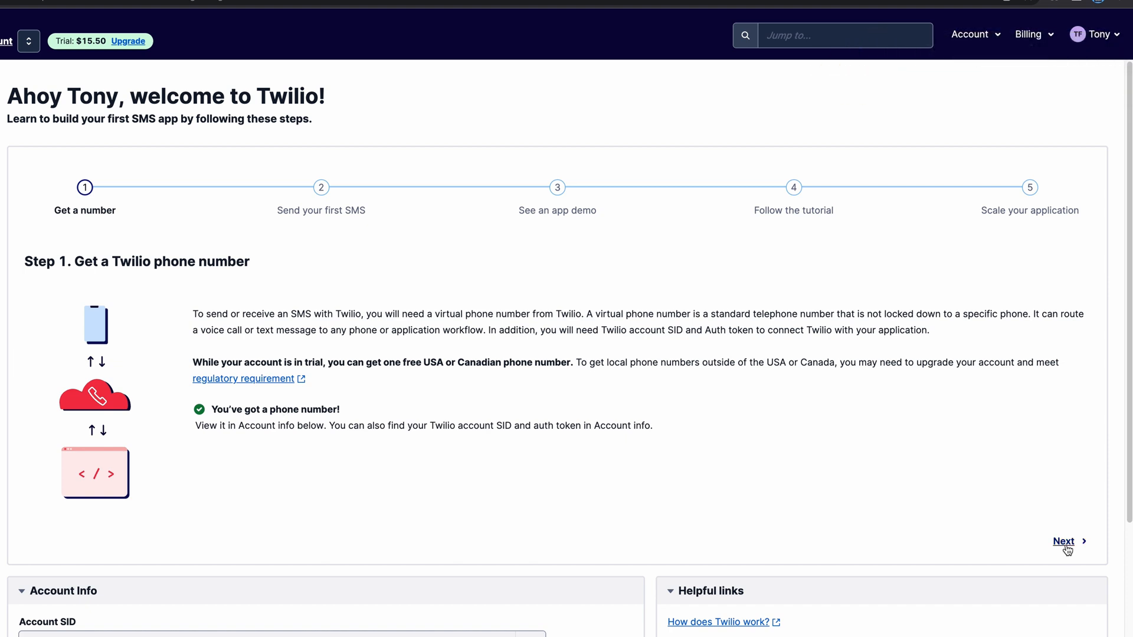
click(1063, 542)
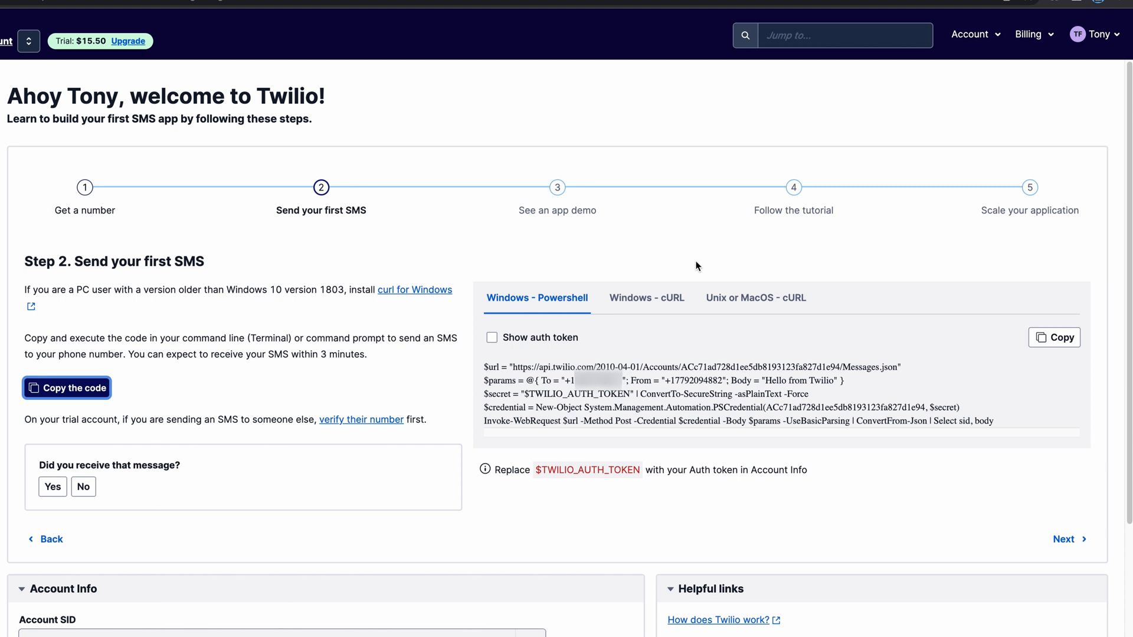
click(755, 297)
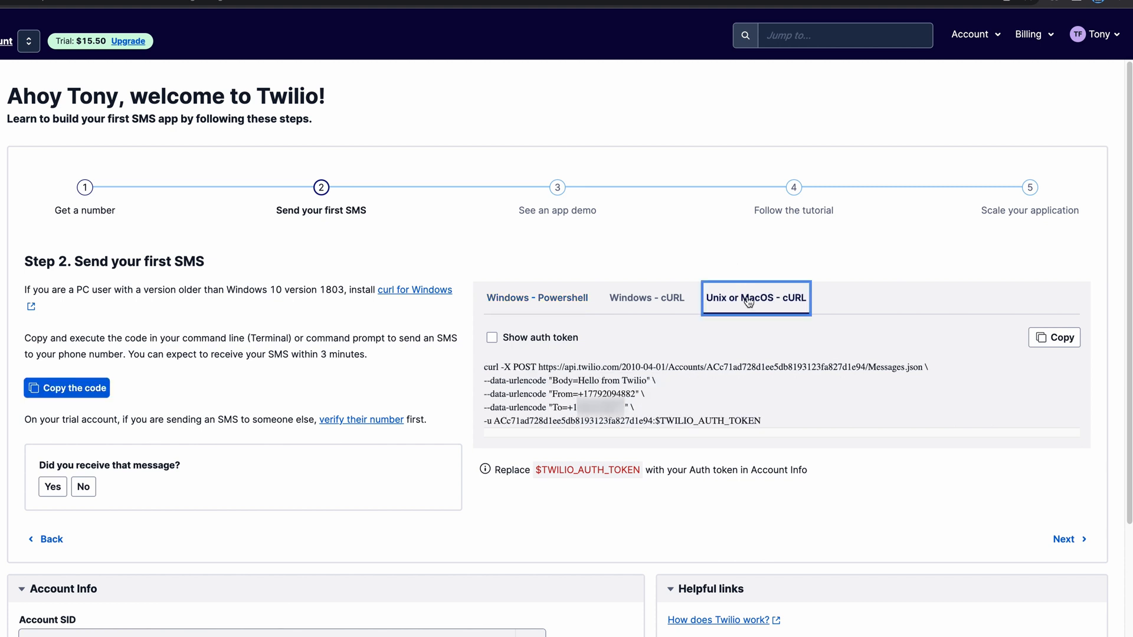
click(491, 337)
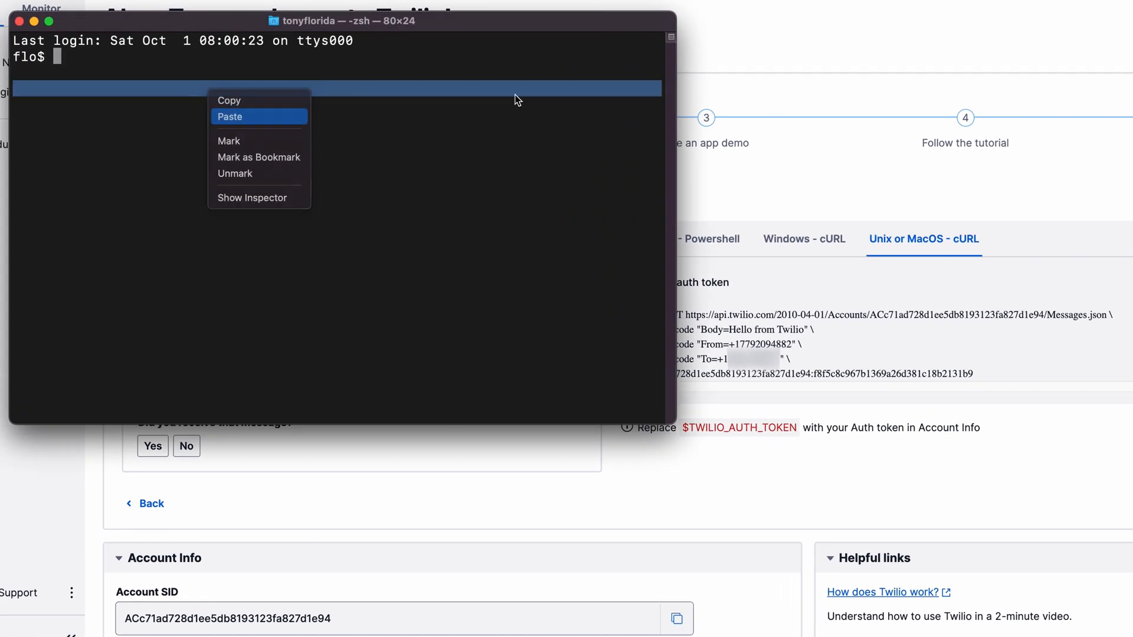
- Paste and run the curl command in Terminal so 'Hello from Twilio' arrives on the phone
click(230, 117)
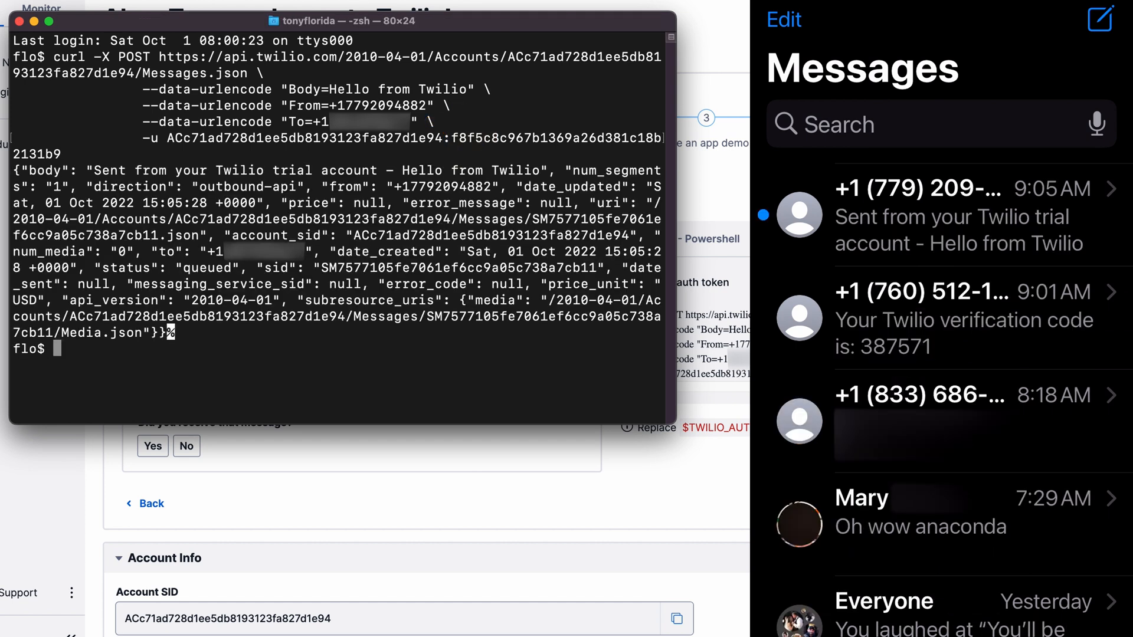
click(918, 215)
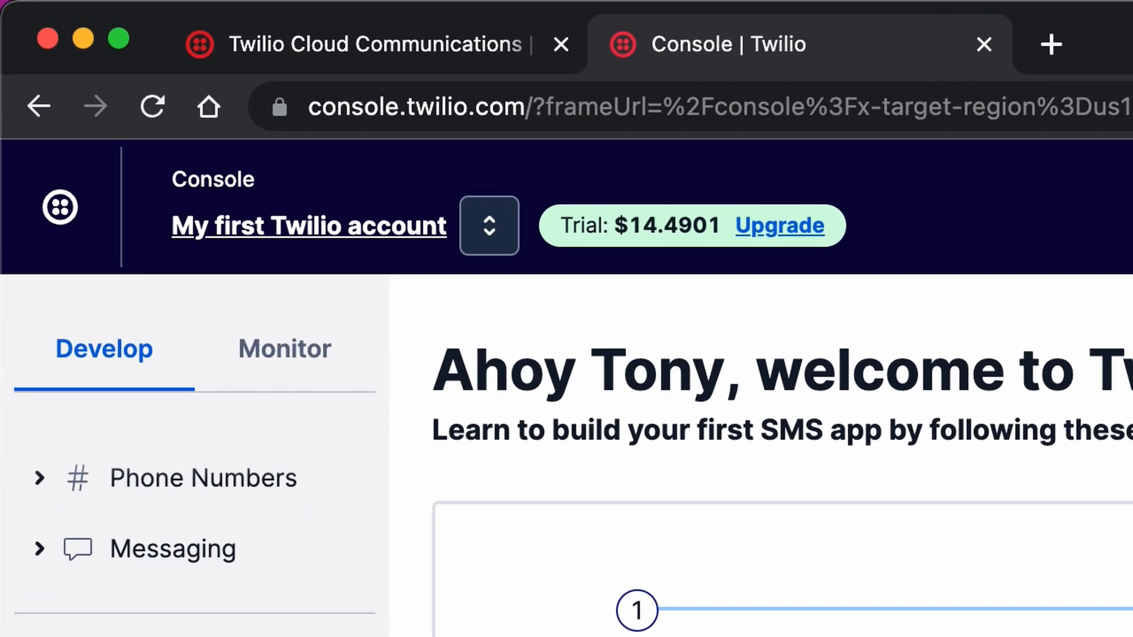
- View Billing overview and All Product Usage listing one outbound SMS, carrier fee and one phone number for Oct 2022
click(1043, 68)
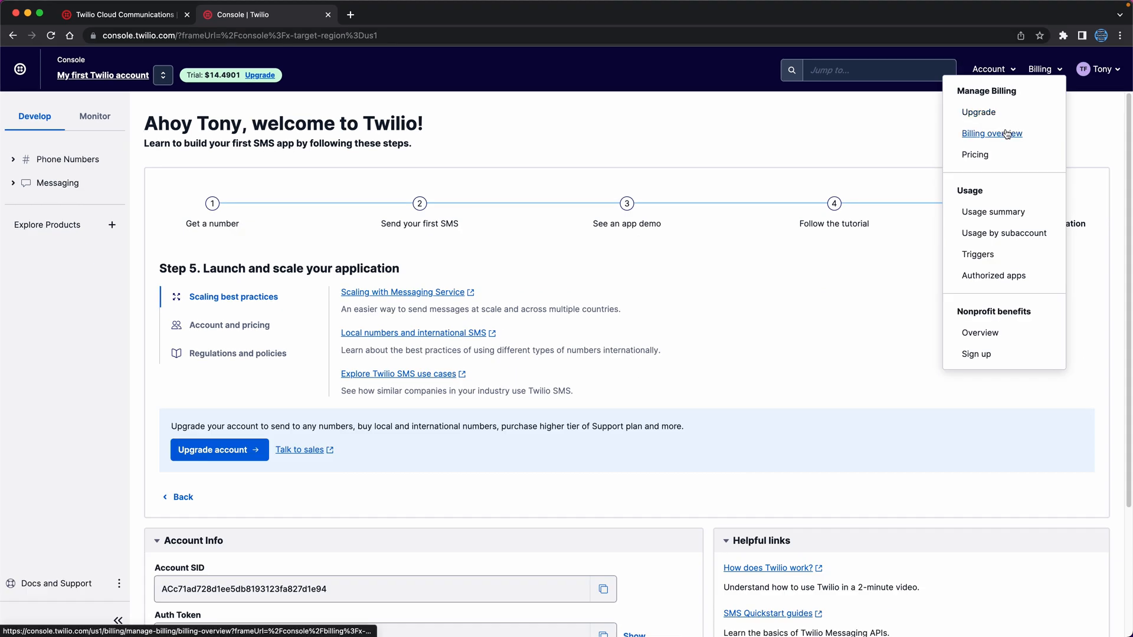
click(991, 134)
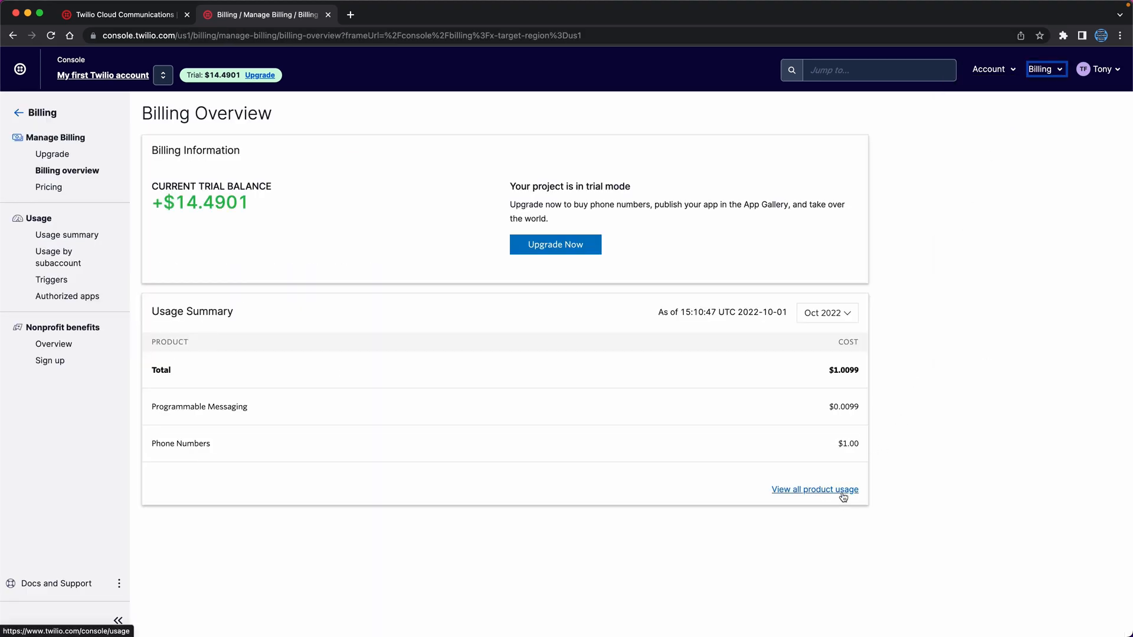
click(814, 488)
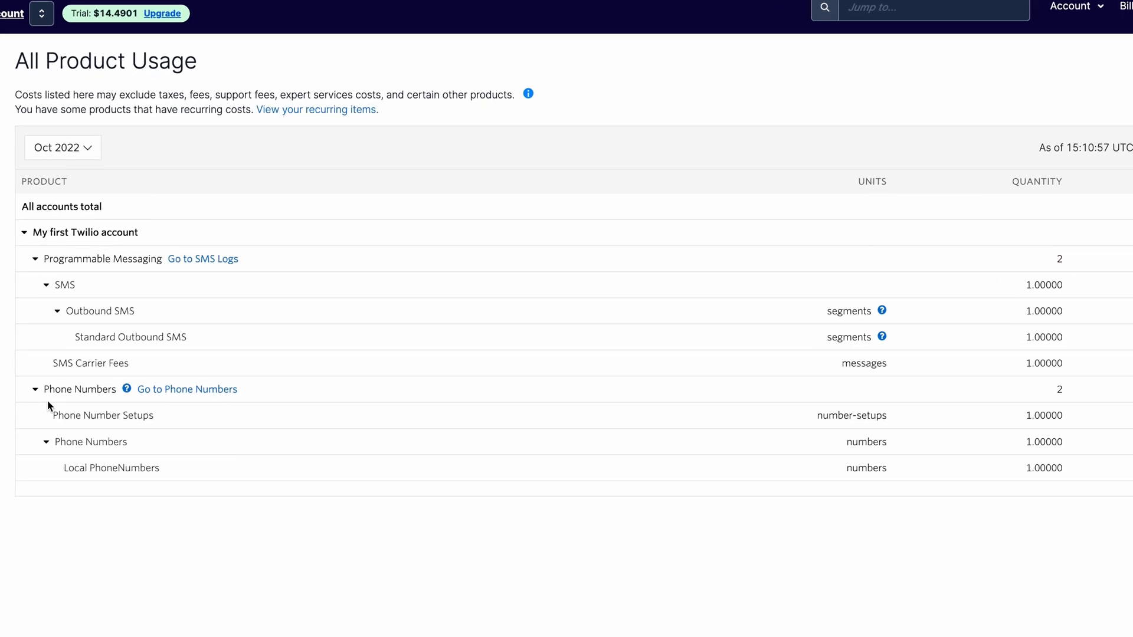
click(316, 109)
text(twili)
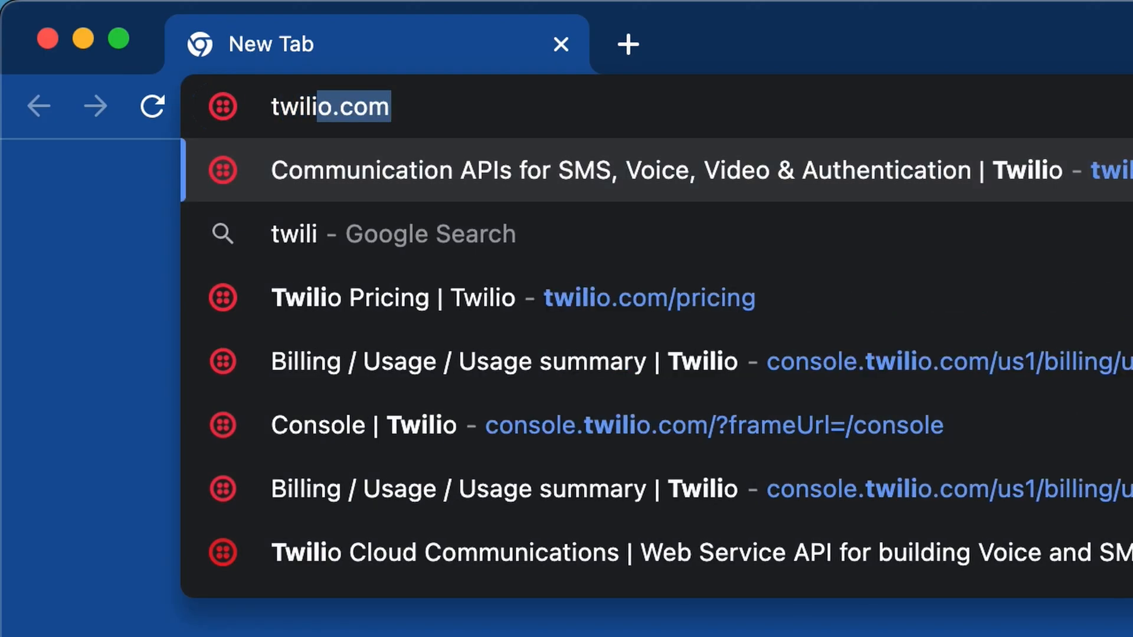
- Enter twilio.com/pricing in the new tab's address bar
text(/pric)
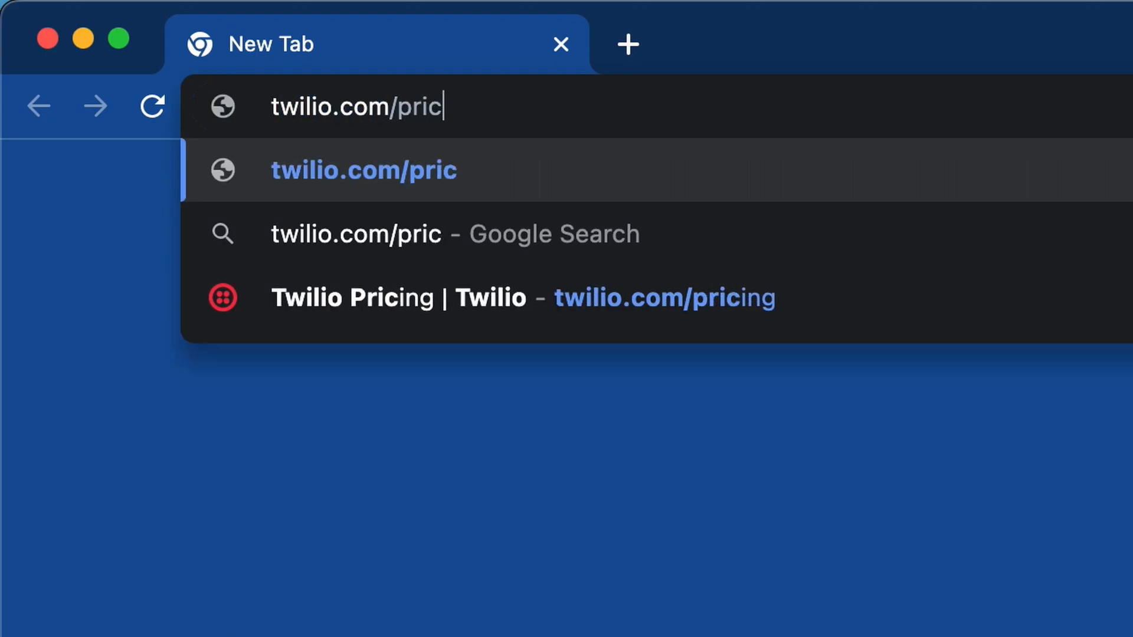